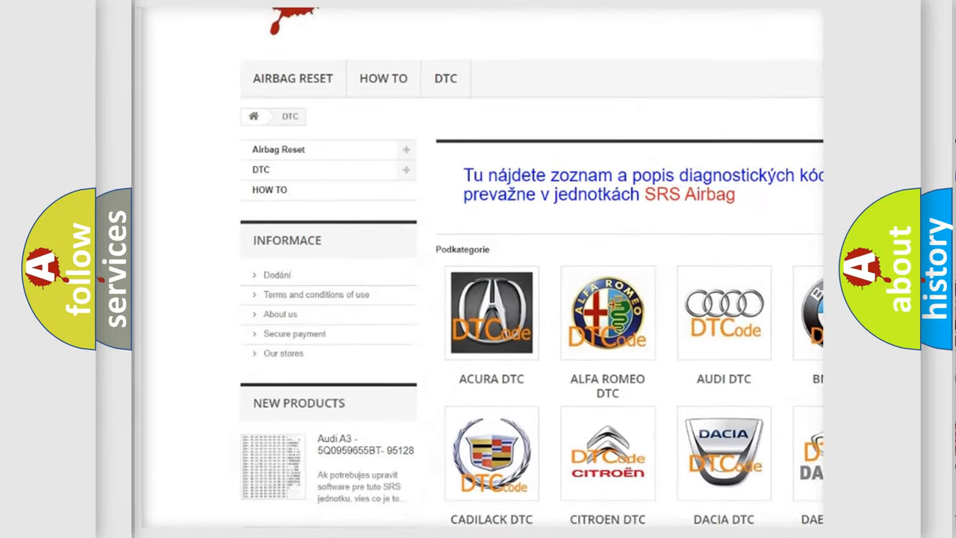
pyautogui.scroll(-3)
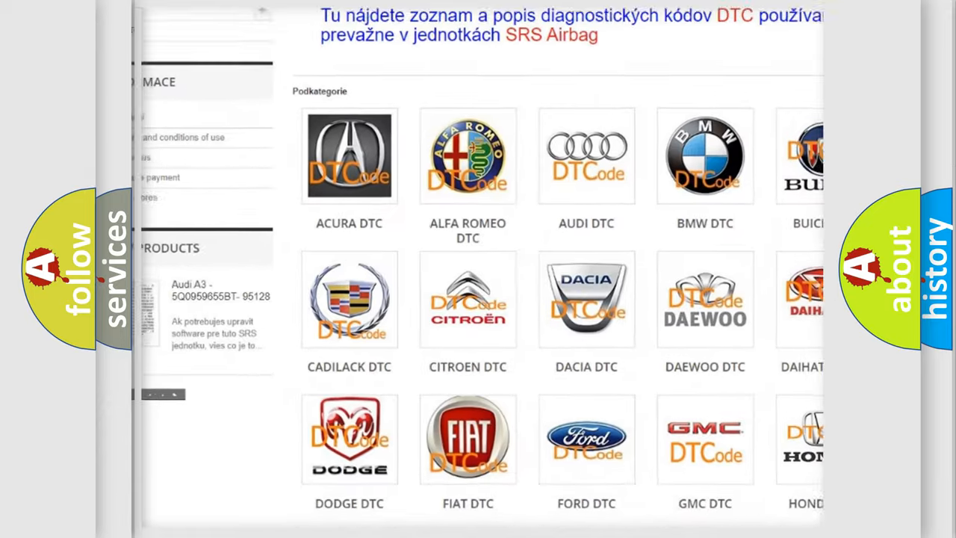